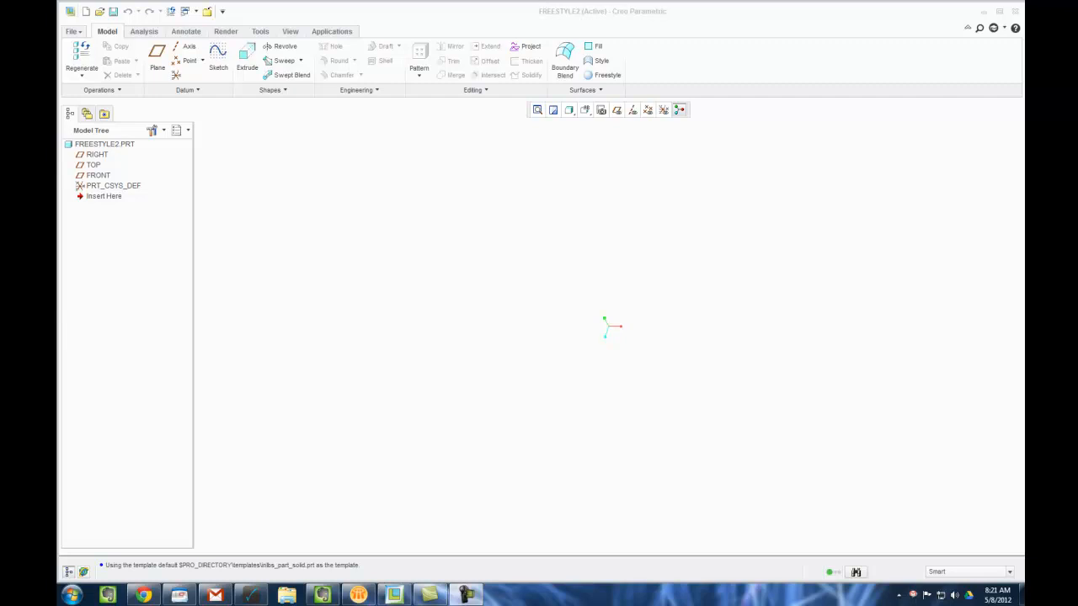
{"action": "mouse_move", "coordinate": [596, 256]}
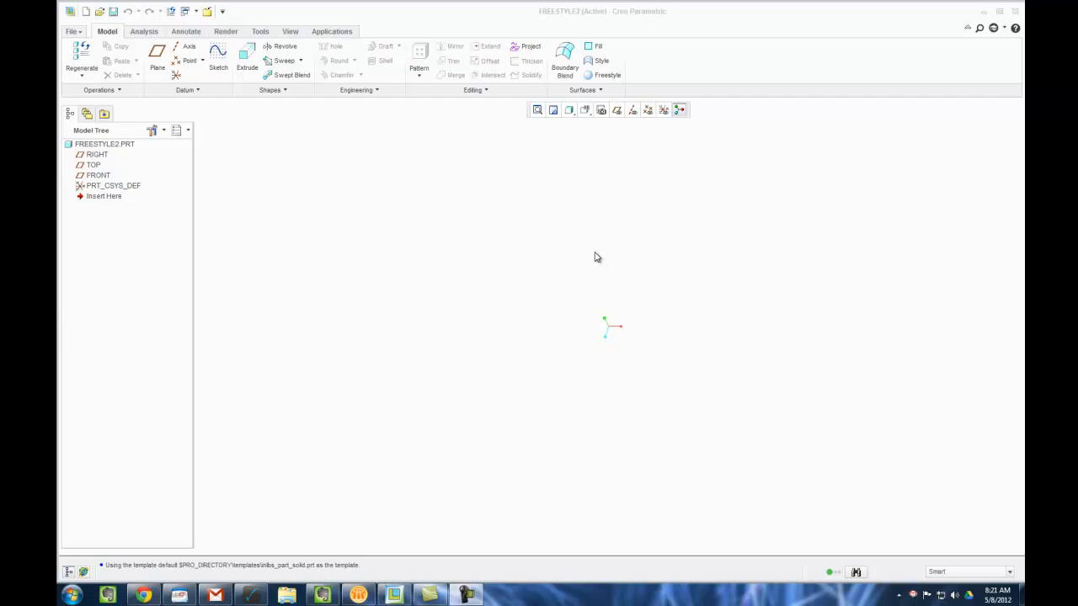
{"action": "mouse_move", "coordinate": [618, 172]}
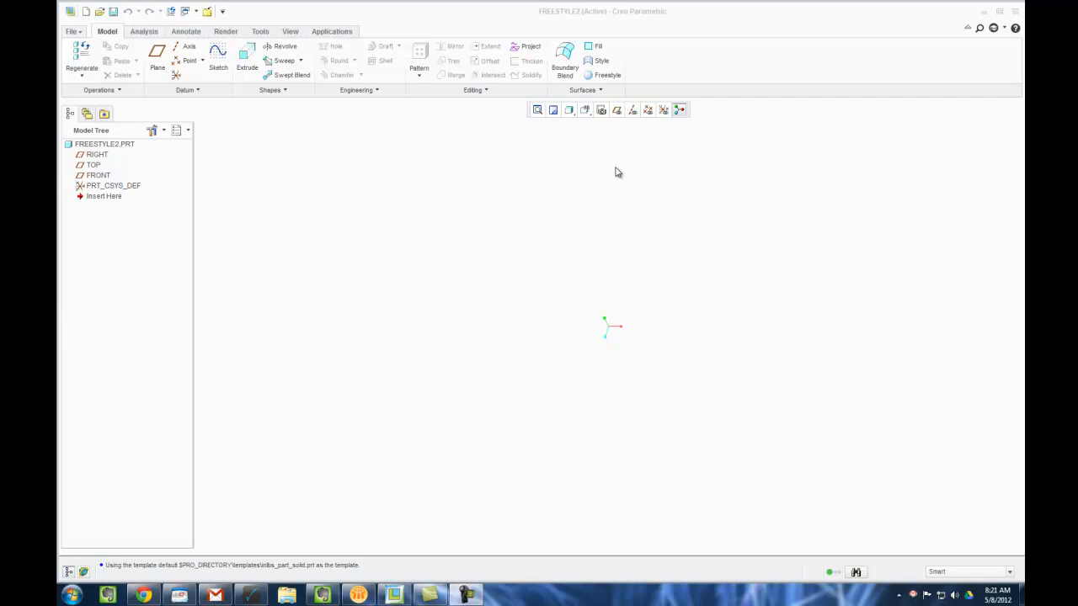
{"action": "mouse_move", "coordinate": [616, 167]}
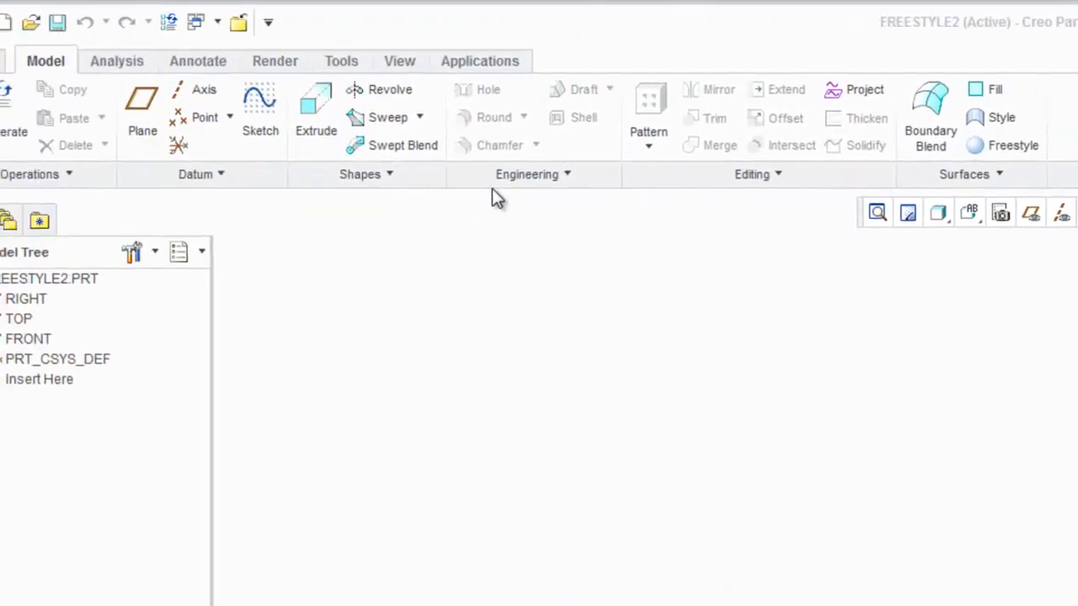
{"action": "mouse_move", "coordinate": [610, 165]}
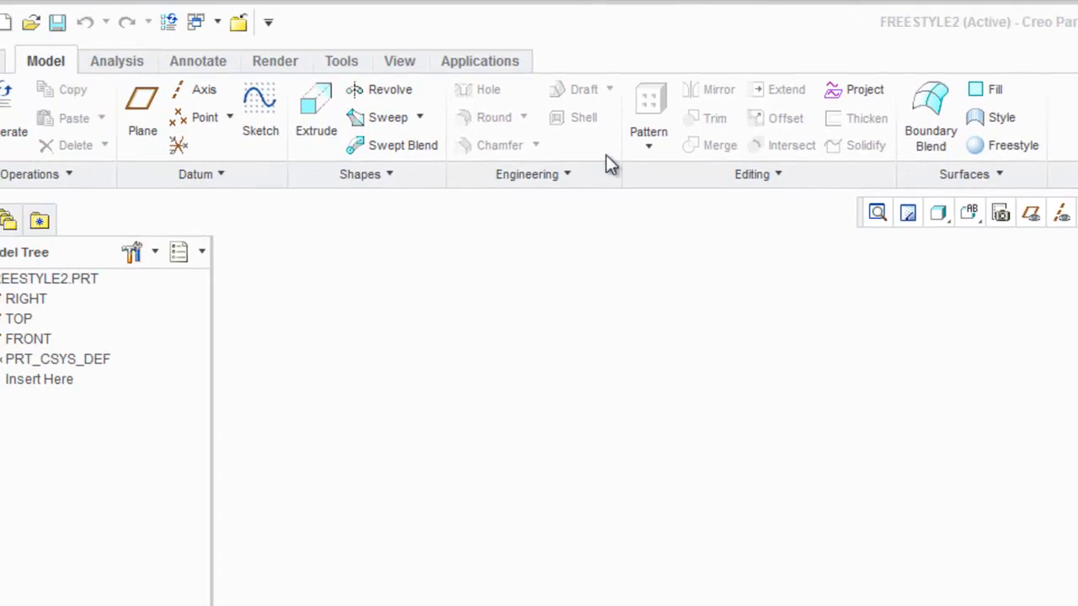
{"action": "mouse_move", "coordinate": [1012, 145]}
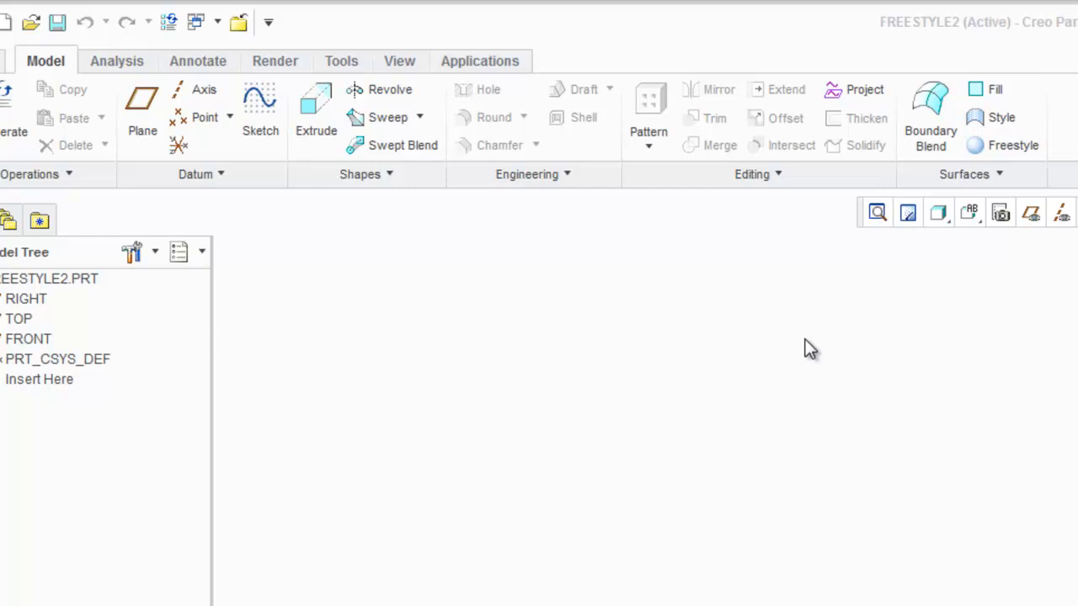
{"action": "mouse_move", "coordinate": [997, 152]}
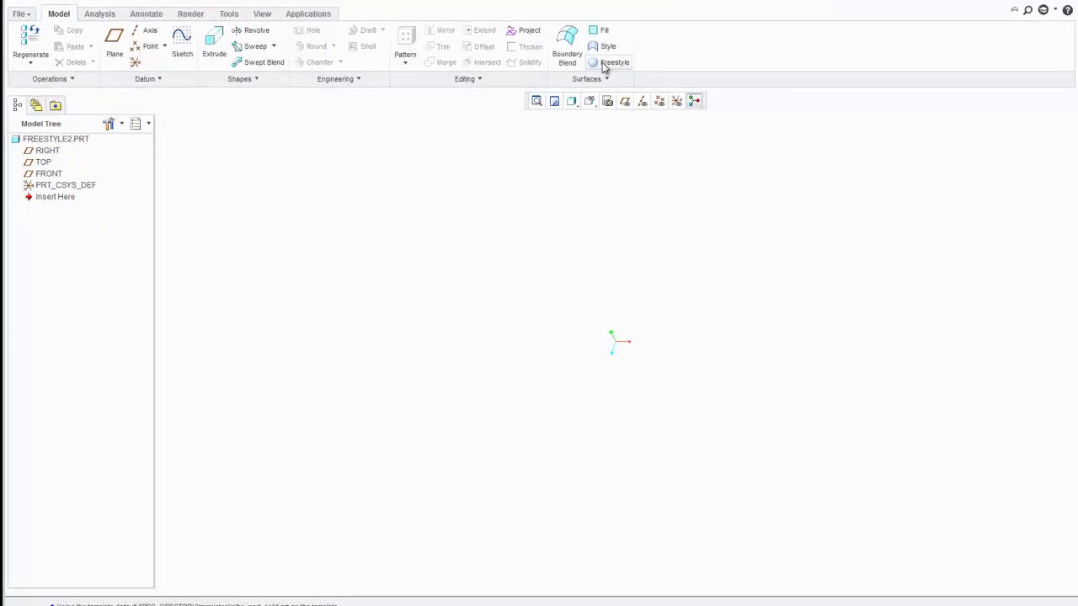
Start a new Freestyle feature in the FREESTYLE2 part
{"action": "left_click", "coordinate": [613, 52]}
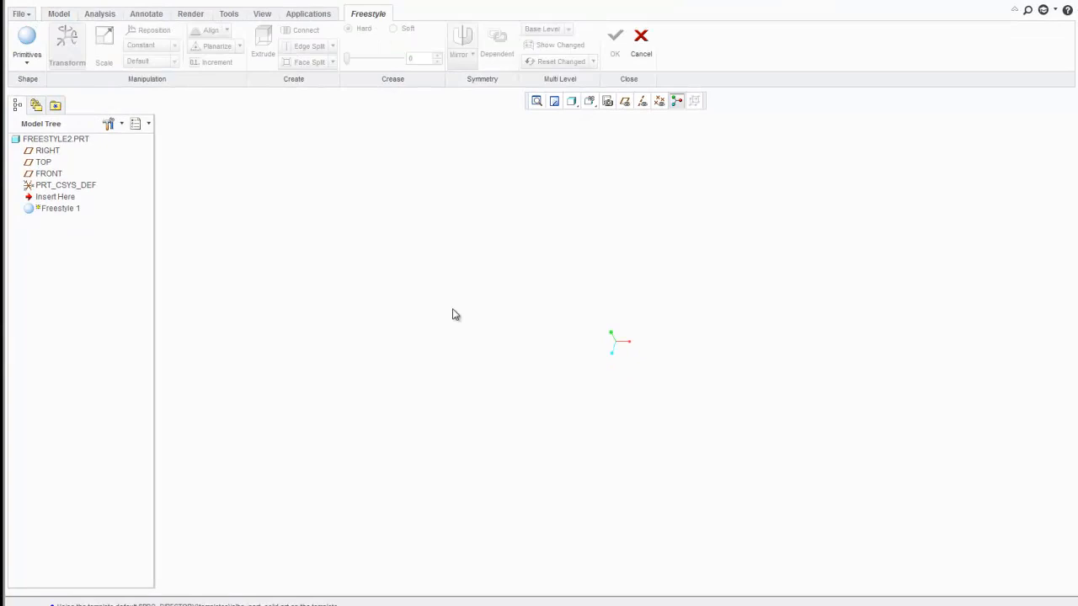
{"action": "mouse_move", "coordinate": [241, 150]}
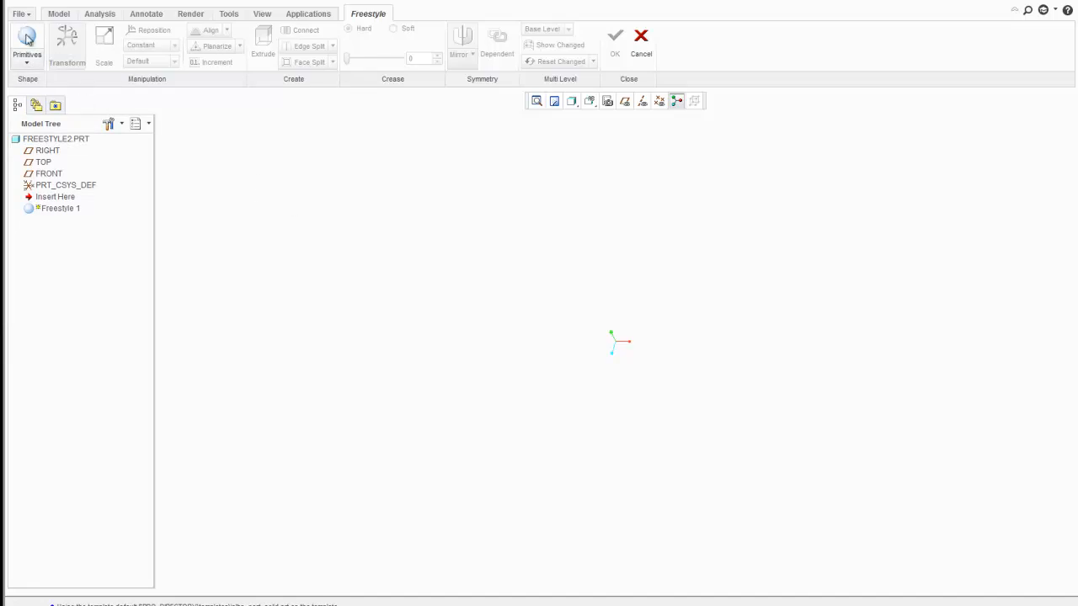
Create a sphere primitive as the starting shape of the freestyle body
{"action": "left_click", "coordinate": [27, 41]}
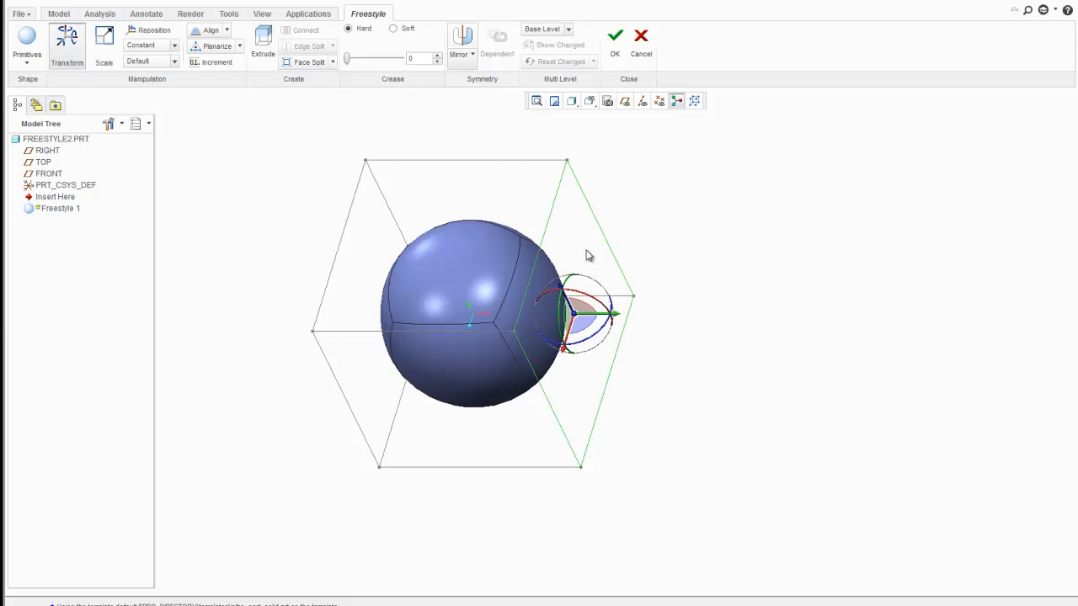
{"action": "mouse_move", "coordinate": [263, 40]}
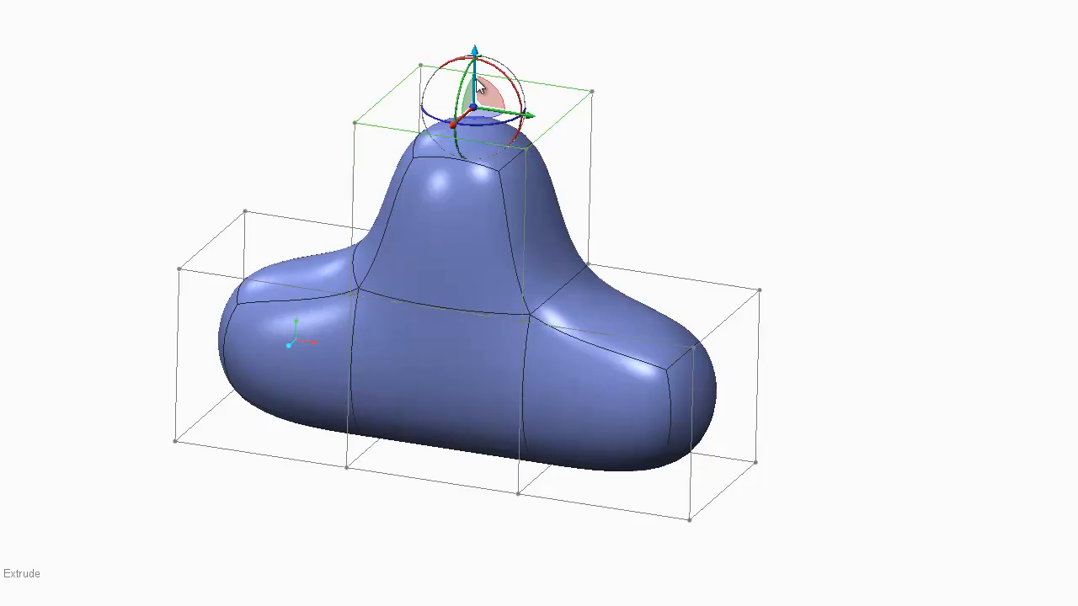
Stretch one end of the blob outward into a longer, bent tail
{"action": "left_click_drag", "start_coordinate": [475, 51], "coordinate": [472, 172]}
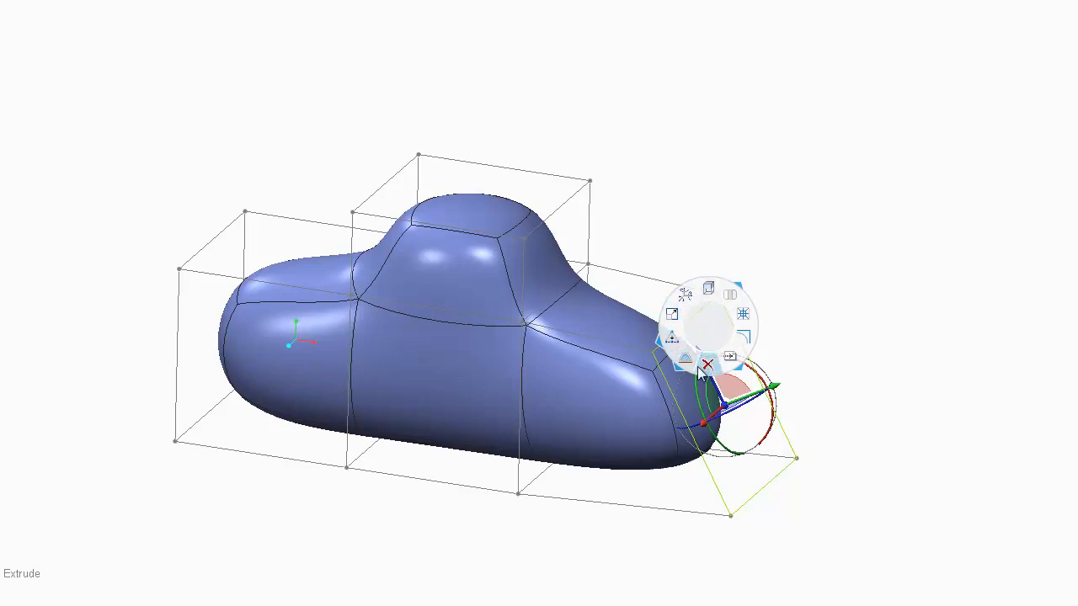
{"action": "mouse_move", "coordinate": [709, 292]}
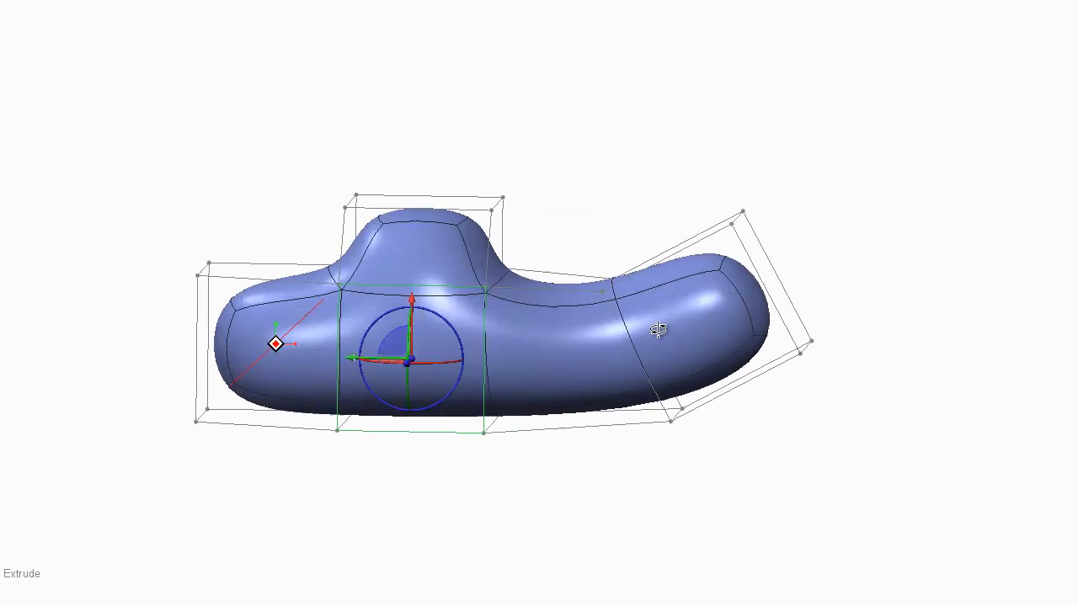
Push the tail end face inward to form a hollow opening and check it from the side
{"action": "left_click_drag", "start_coordinate": [657, 329], "coordinate": [687, 396]}
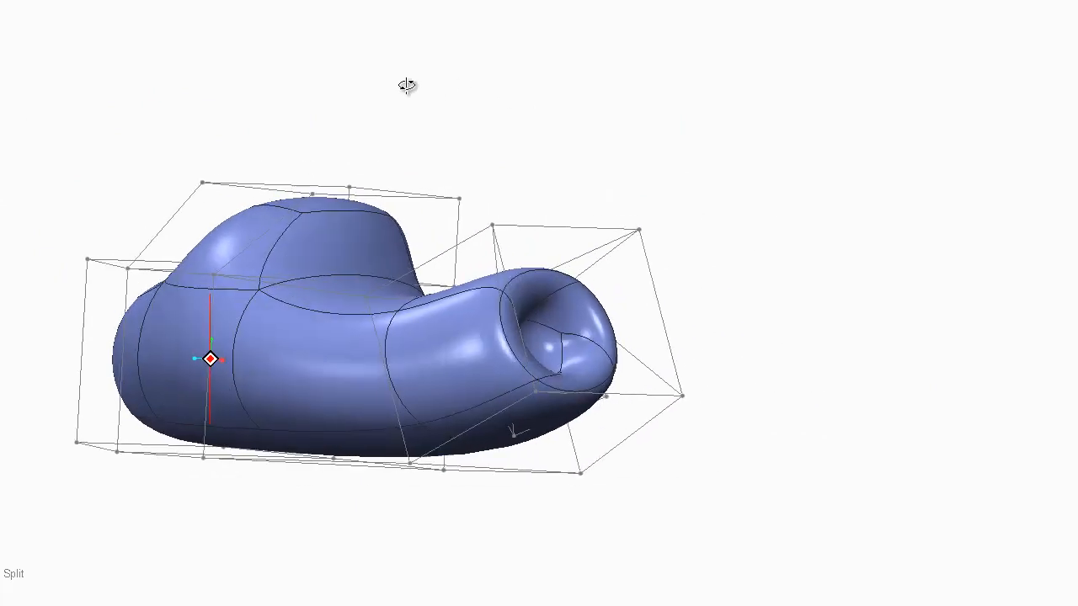
{"action": "left_click_drag", "start_coordinate": [407, 84], "coordinate": [497, 161]}
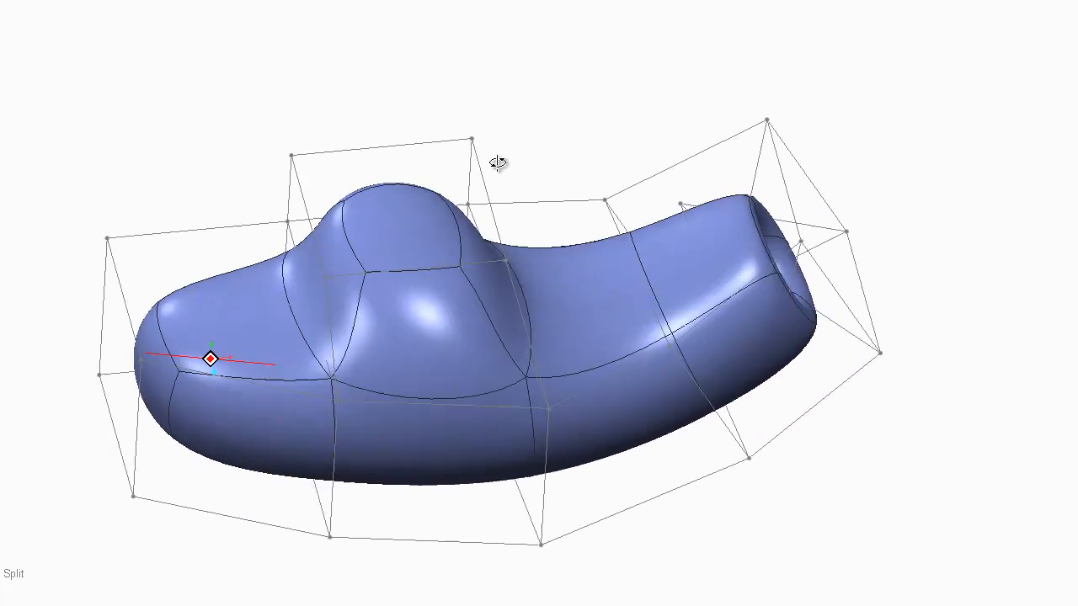
{"action": "left_click_drag", "start_coordinate": [497, 162], "coordinate": [475, 91]}
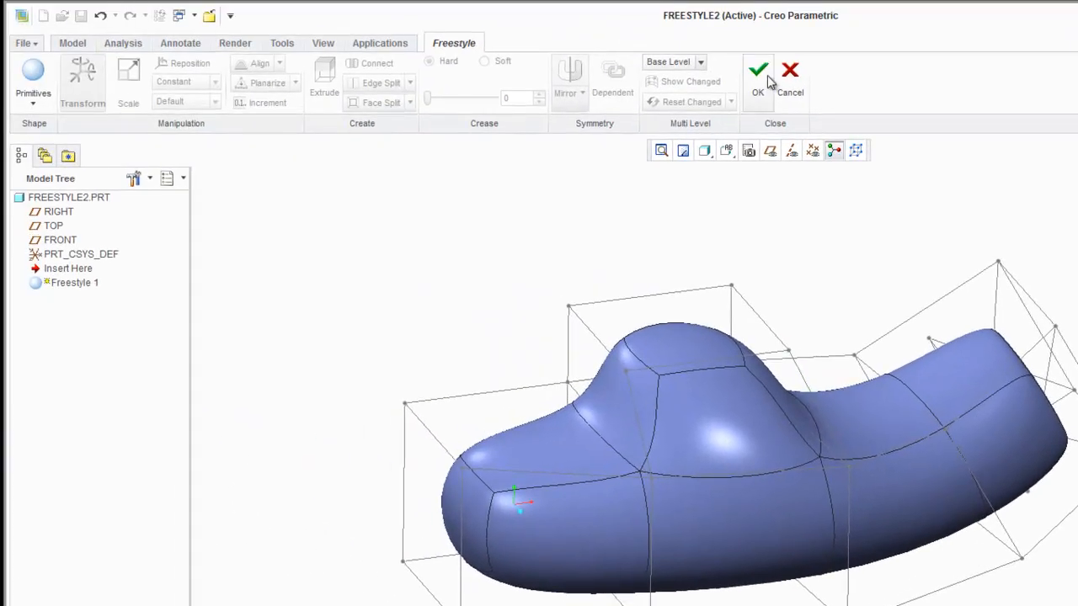
Complete the Freestyle 1 feature and inspect the finished body's hollow end
{"action": "left_click", "coordinate": [758, 71]}
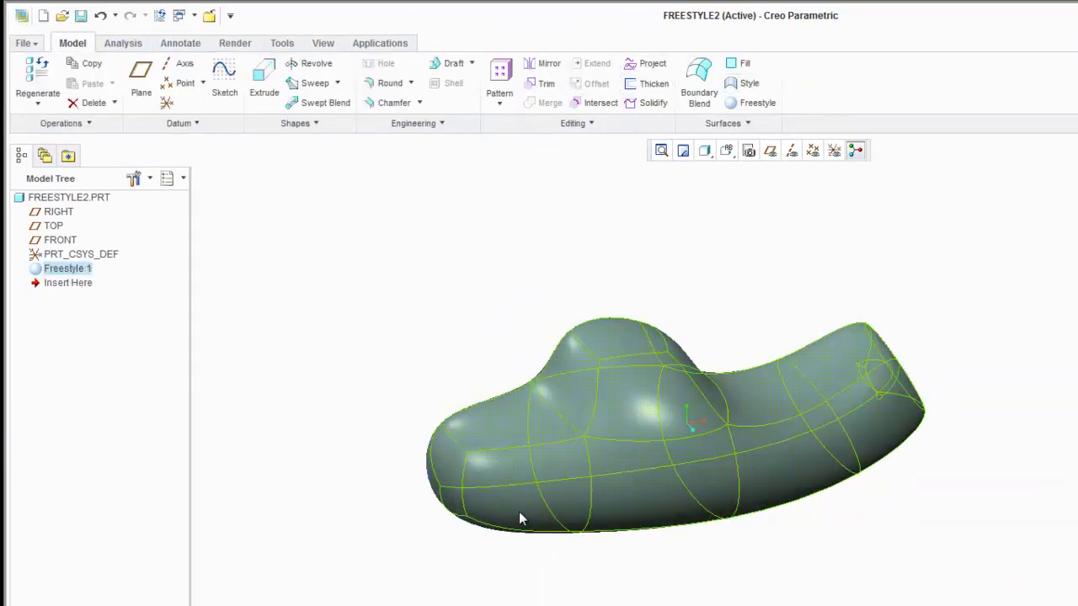
{"action": "left_click", "coordinate": [67, 268]}
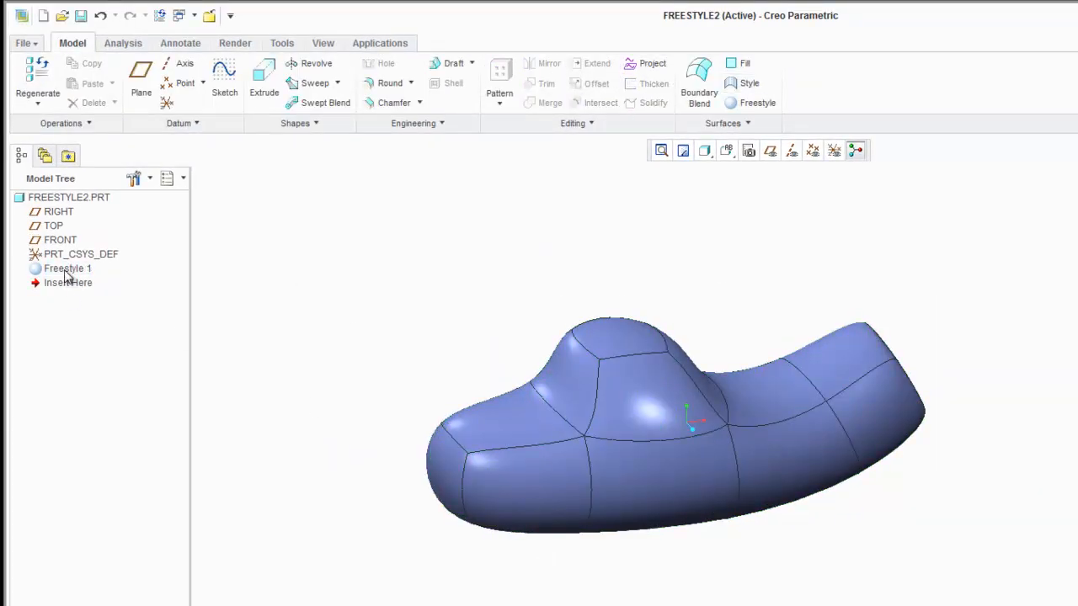
{"action": "mouse_move", "coordinate": [85, 290]}
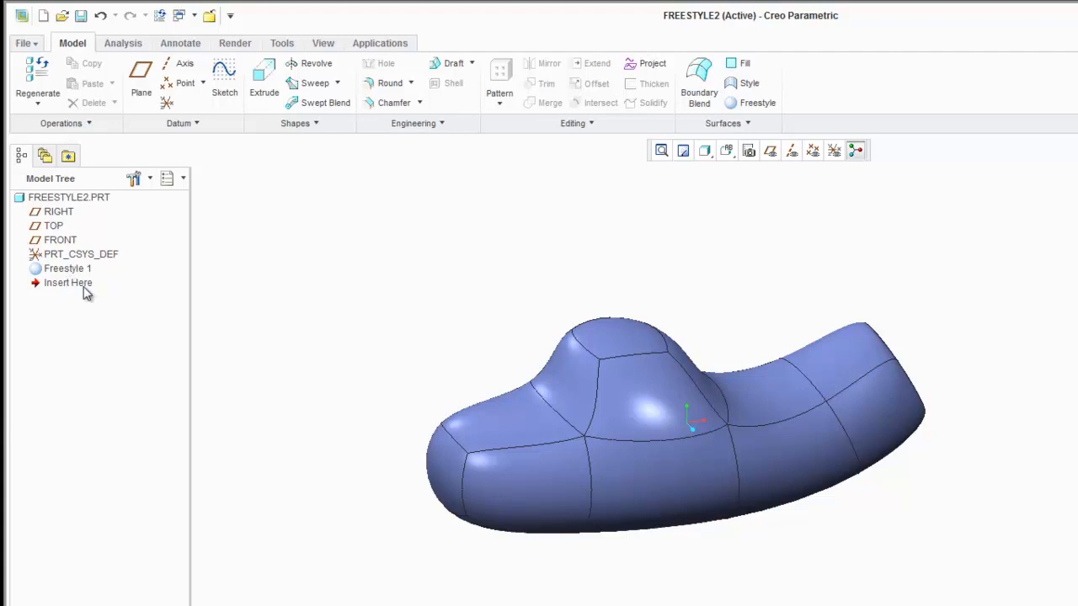
{"action": "mouse_move", "coordinate": [482, 290]}
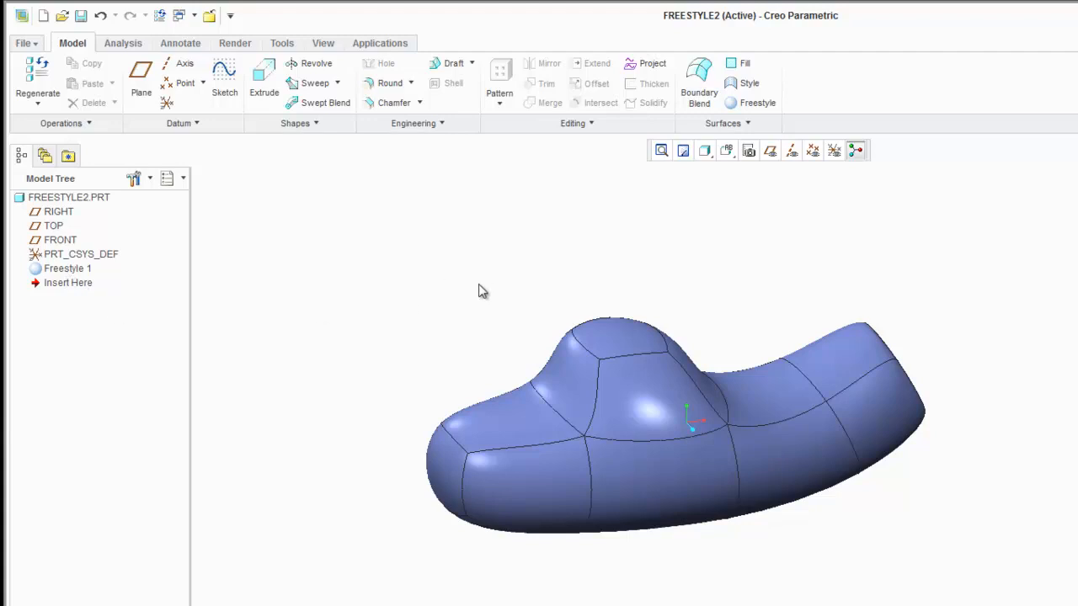
{"action": "left_click_drag", "start_coordinate": [482, 290], "coordinate": [707, 278]}
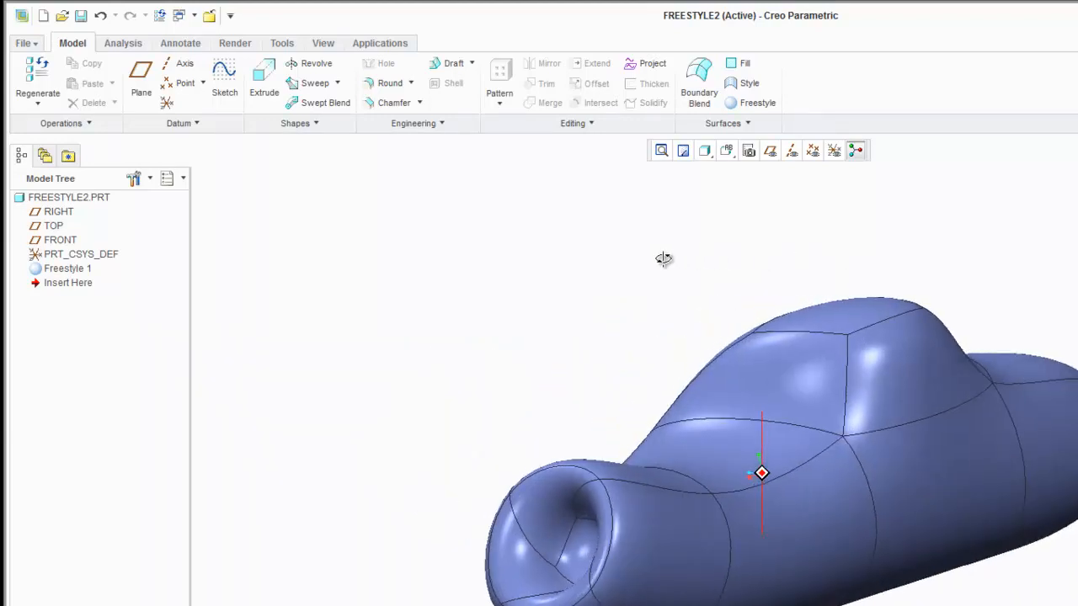
{"action": "left_click_drag", "start_coordinate": [664, 258], "coordinate": [800, 268]}
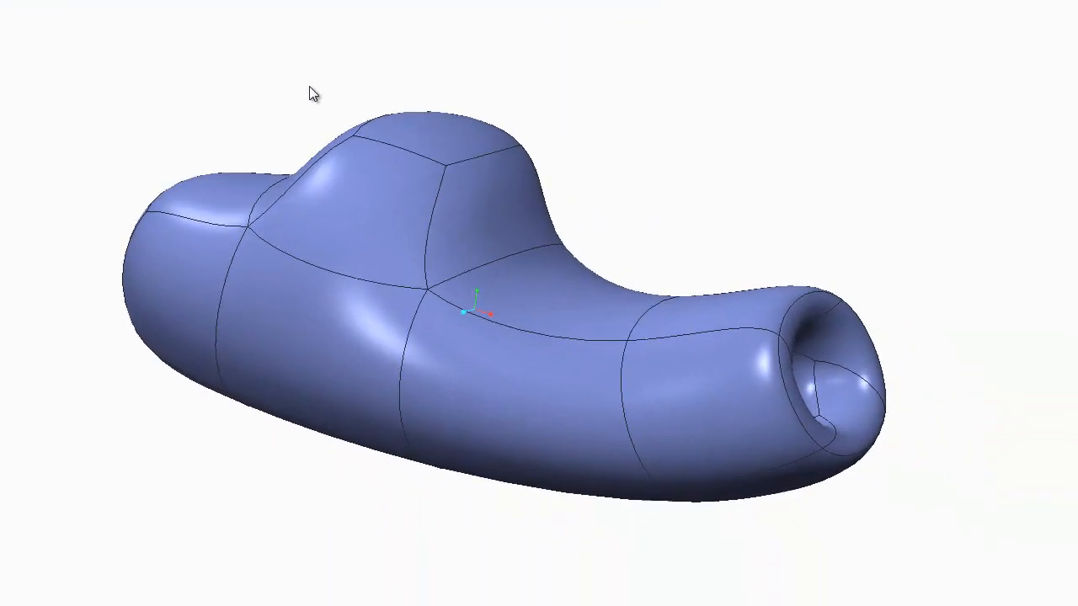
{"action": "mouse_move", "coordinate": [318, 91]}
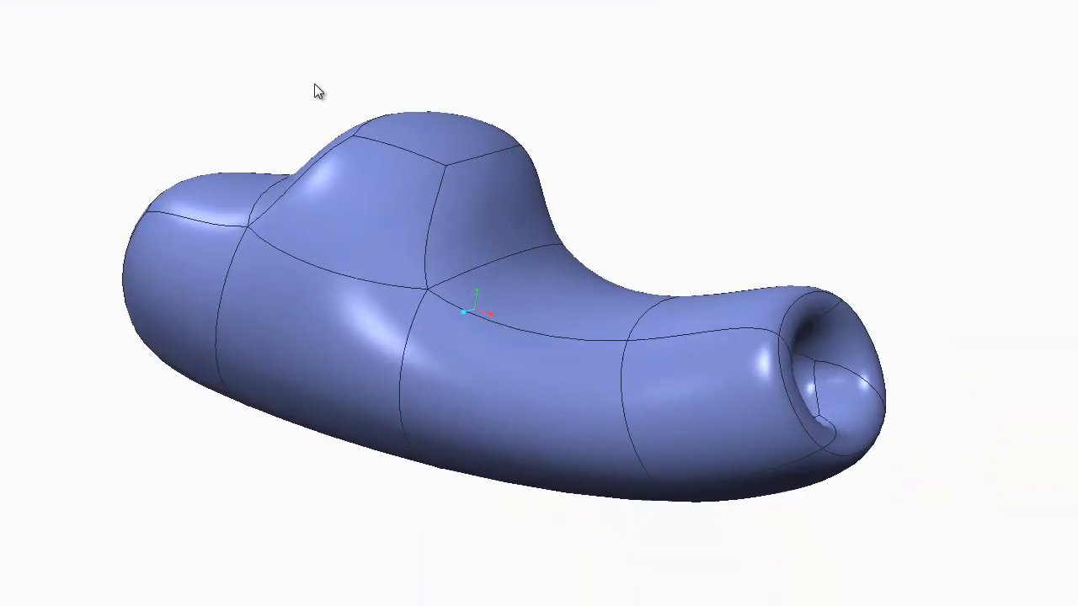